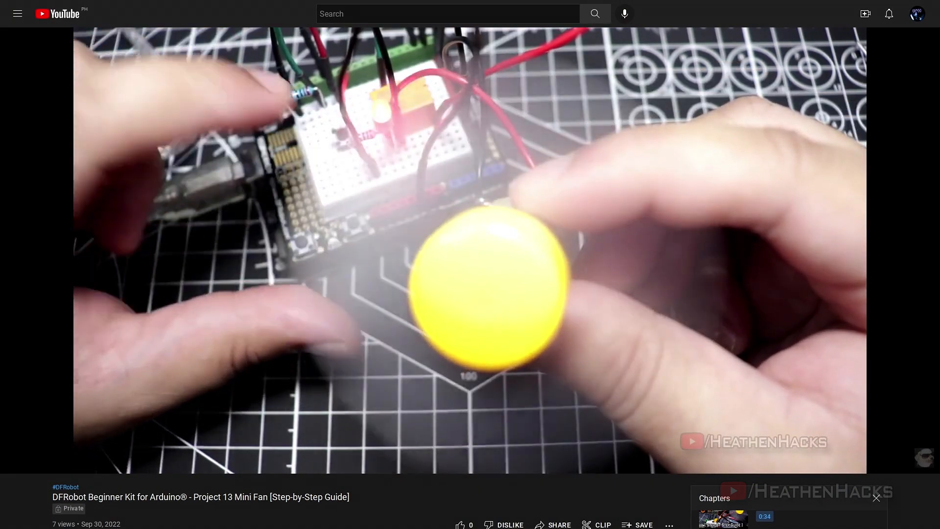
View the DFRobot Beginner-Kit-for-Arduino repository, then bring up the Arduino-IRremote repository page
click(545, 519)
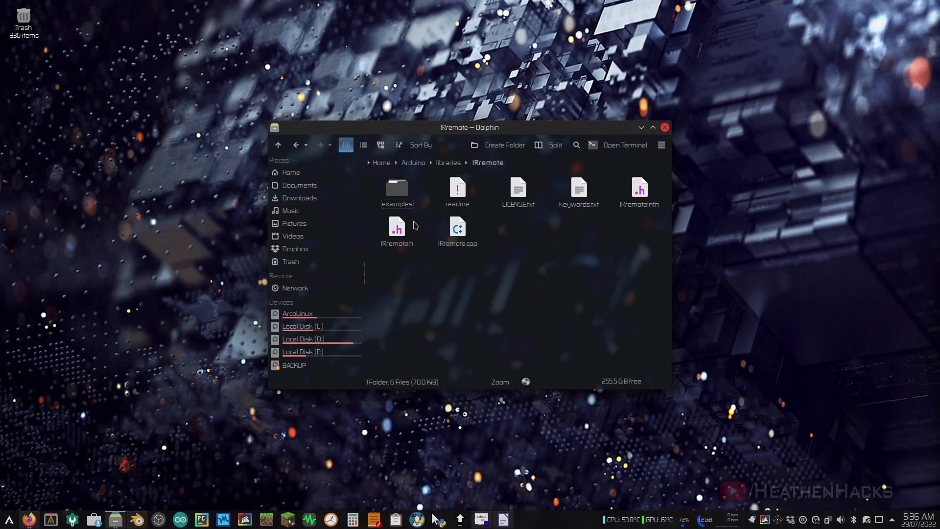
double_click(396, 186)
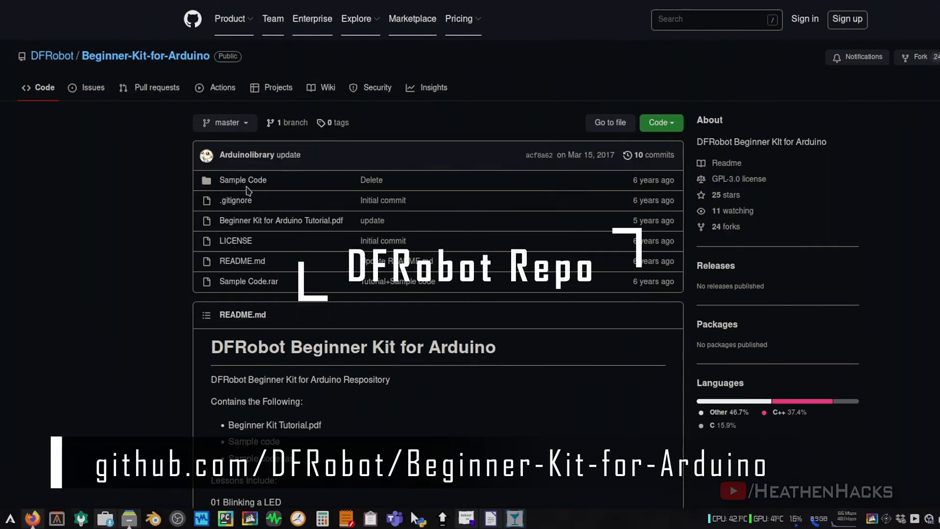
click(242, 179)
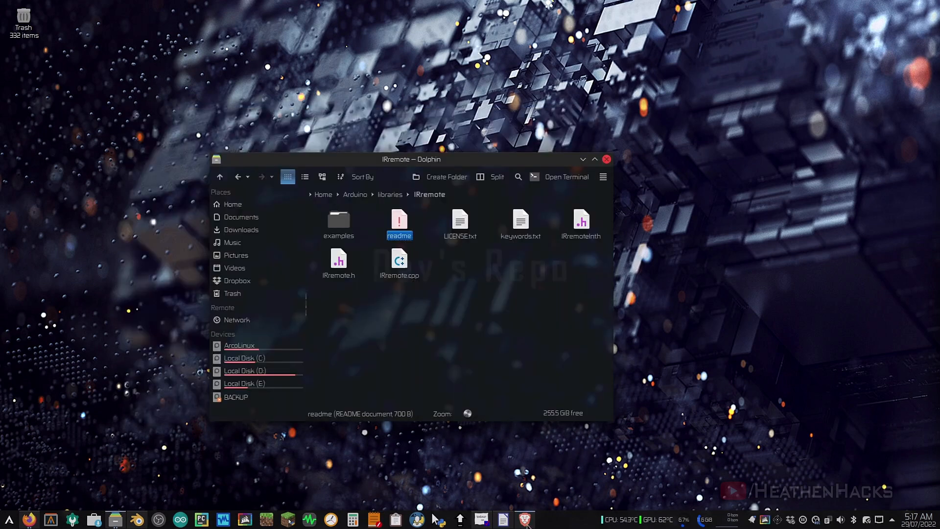
click(523, 519)
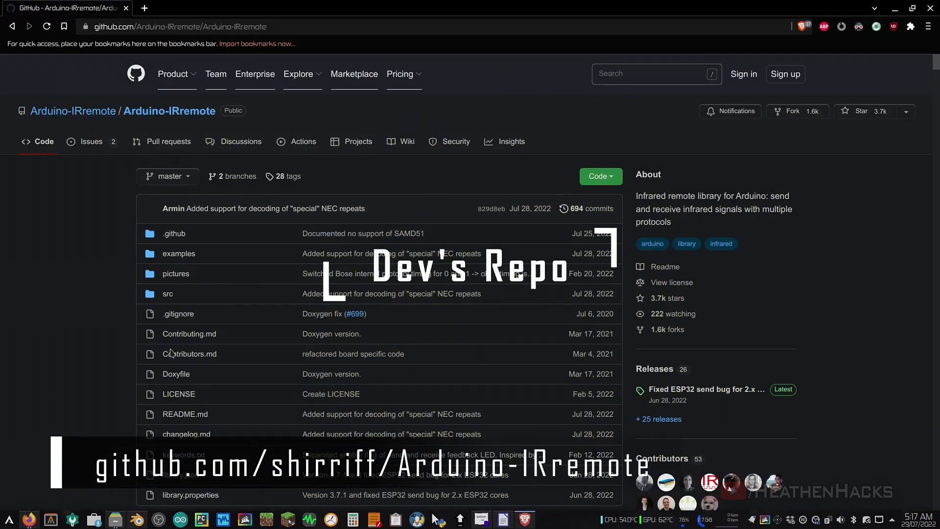
mouse_move(597, 288)
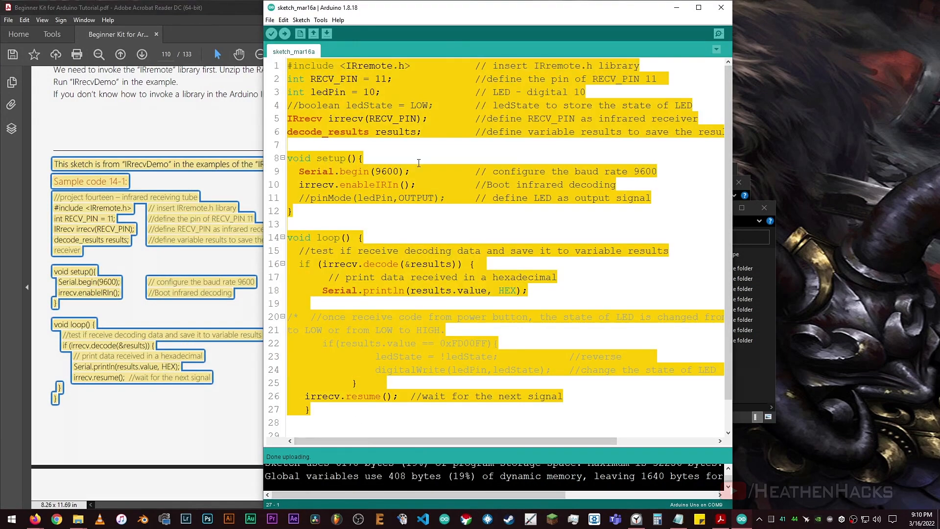
Paste sample code 14-1, prefix its plain-text description lines with //, and upload
click(270, 33)
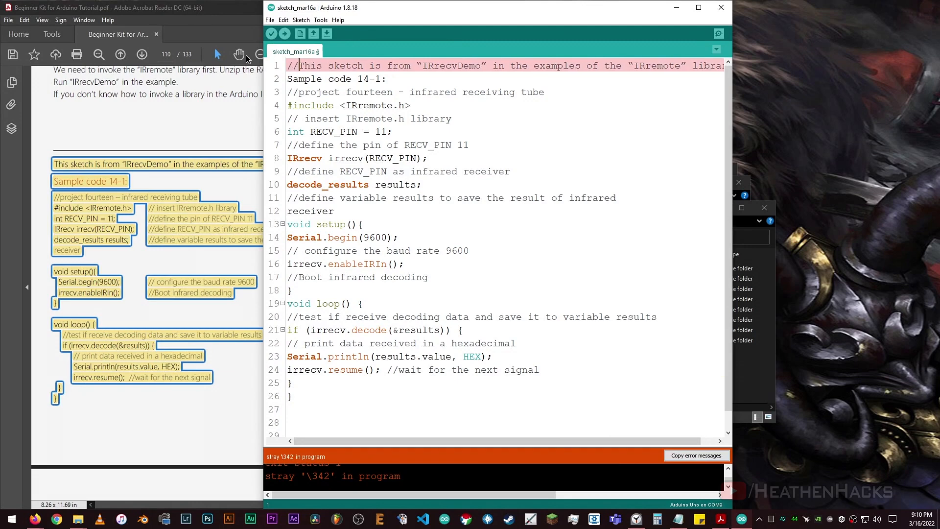
click(271, 34)
text(//)
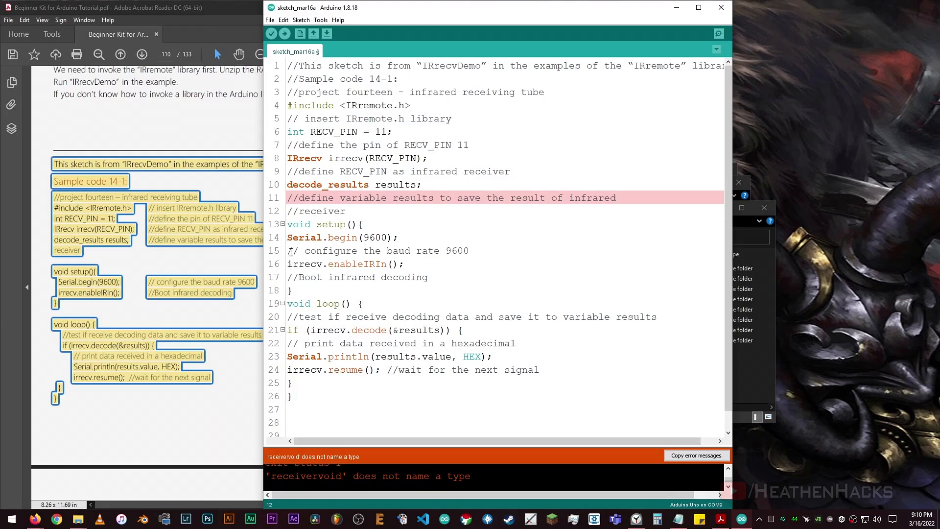
click(283, 34)
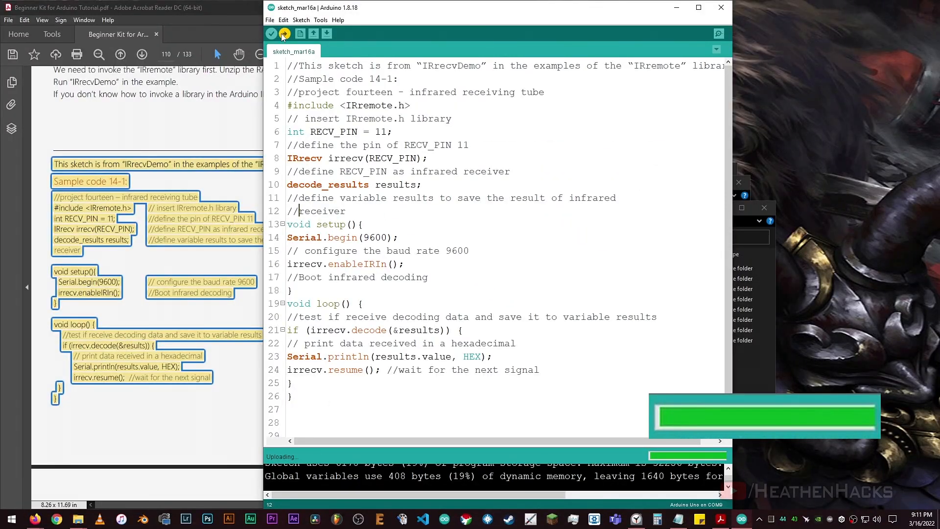
Open the Serial Monitor from the Tools menu to watch received IR codes
click(319, 20)
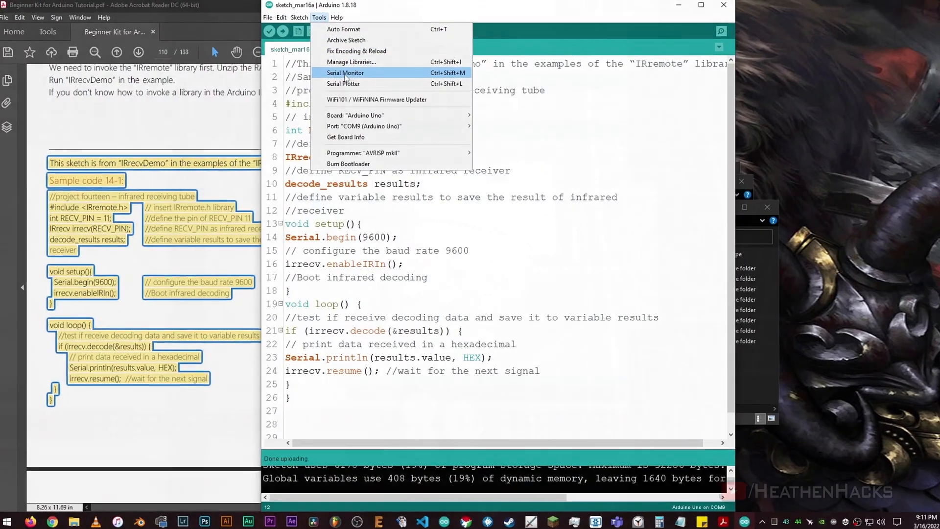
click(345, 72)
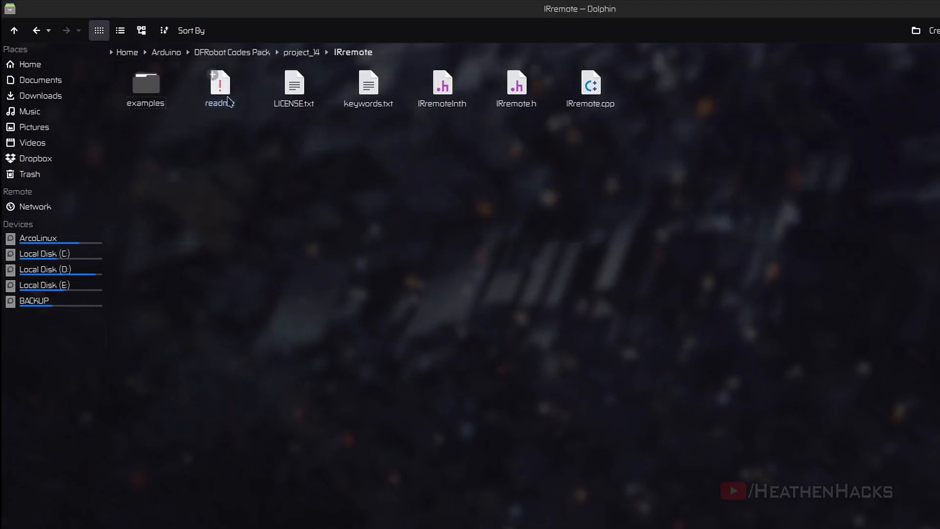
Open the IRremote folder in DFRobot Codes Pack's project_14
double_click(368, 84)
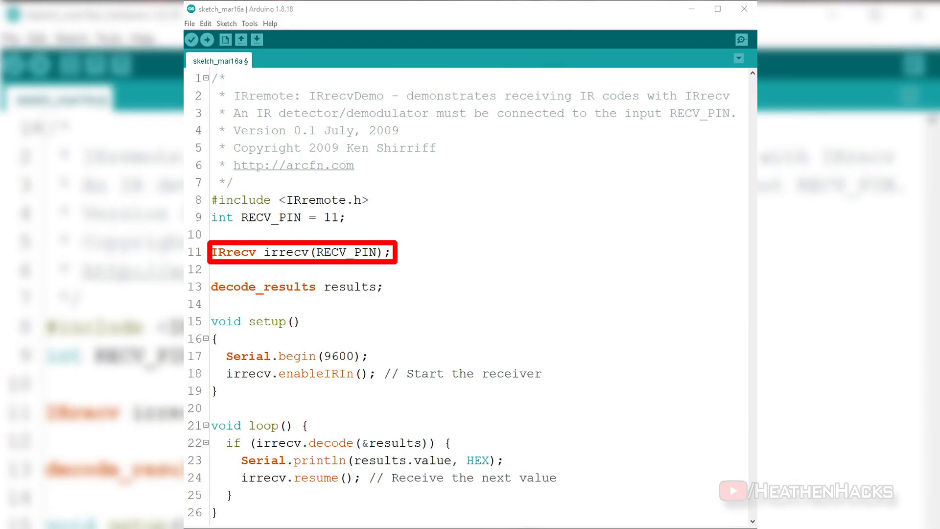
double_click(353, 286)
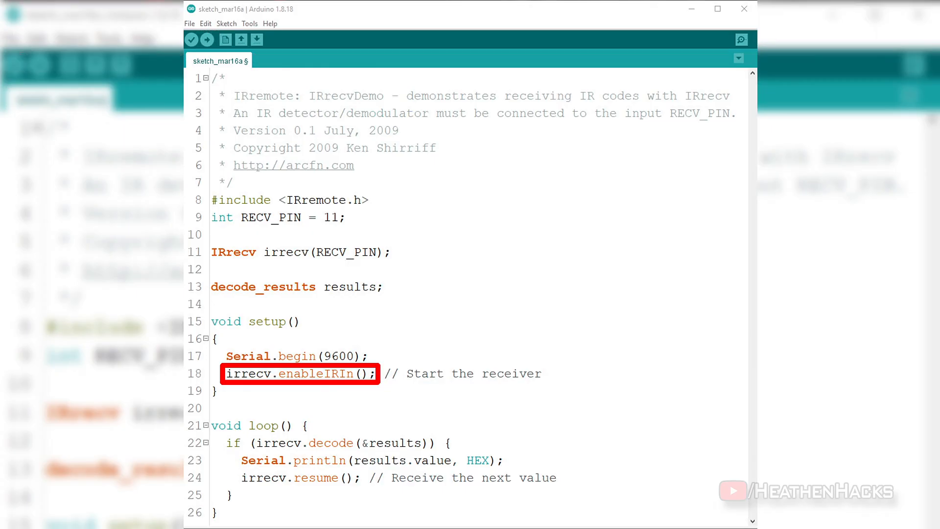
double_click(286, 252)
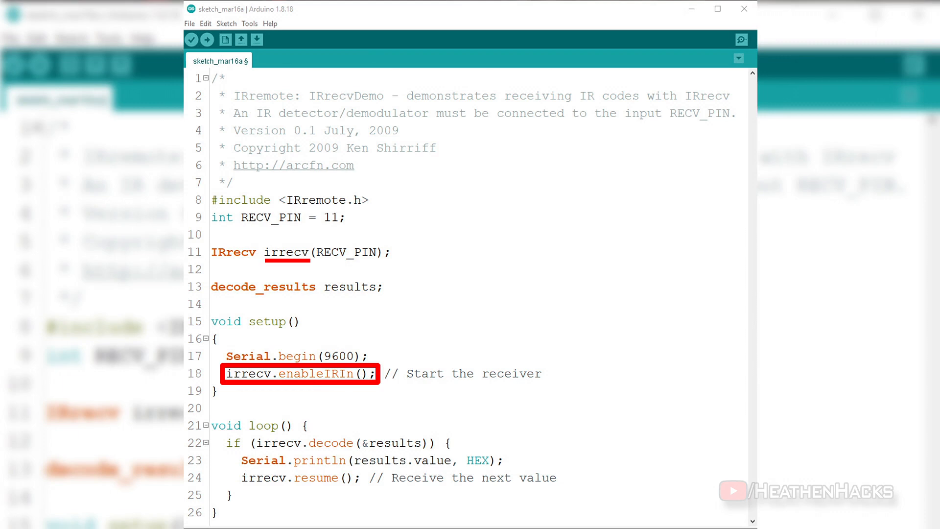
double_click(345, 252)
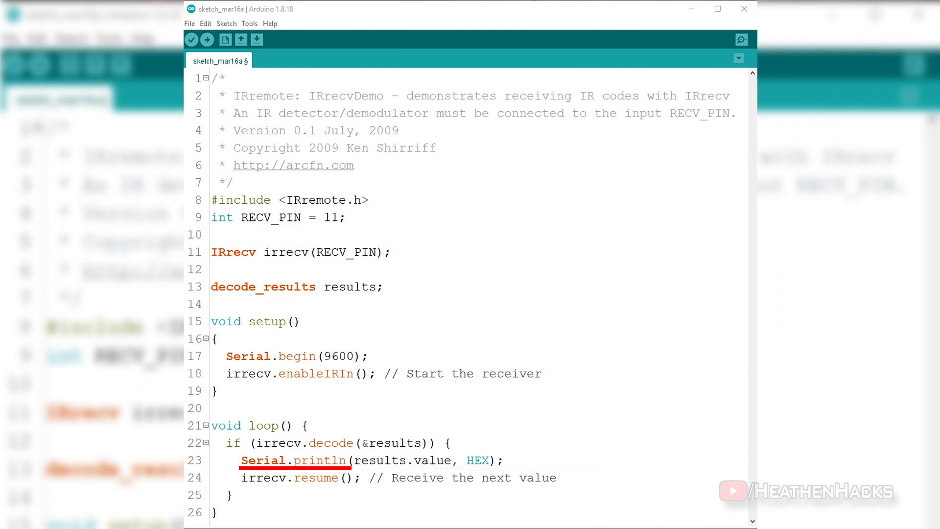
click(262, 478)
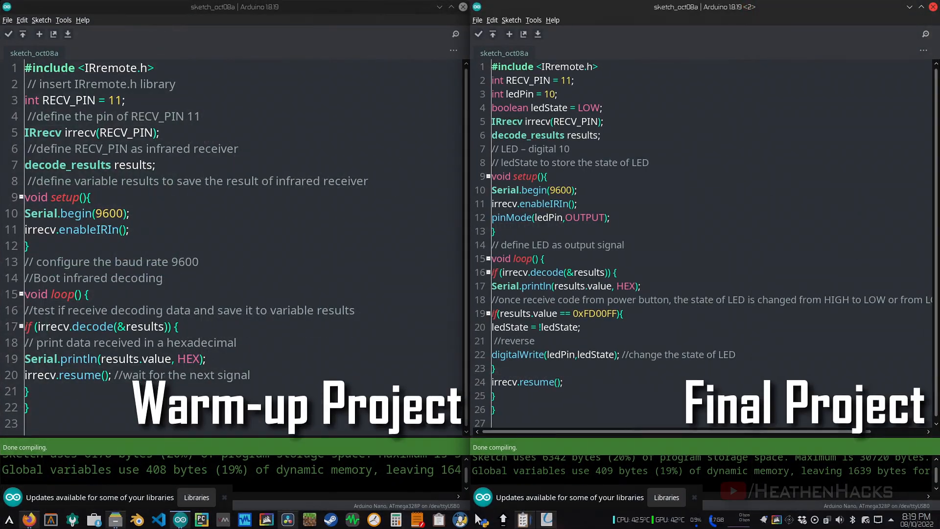
key(ctrl+t)
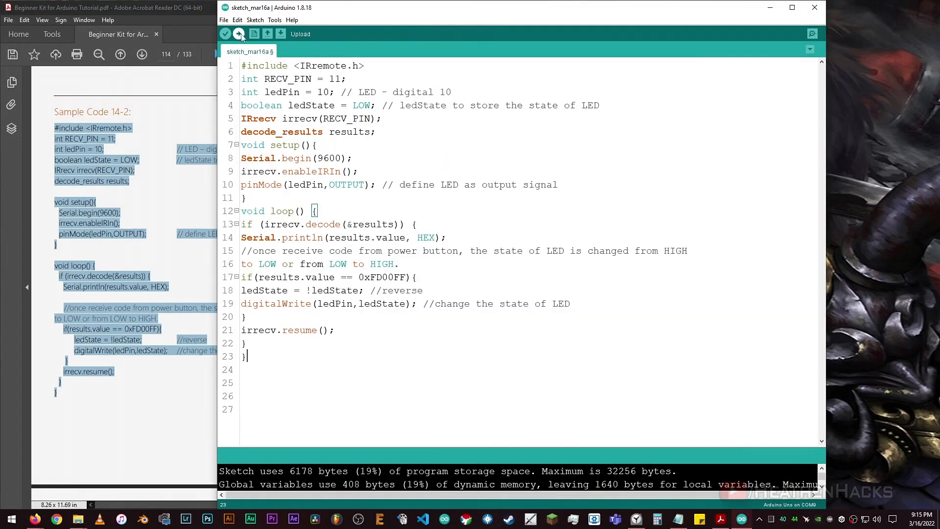
Confirm Board Arduino Uno on COM9, open the serial monitor, and highlight ledState
click(274, 19)
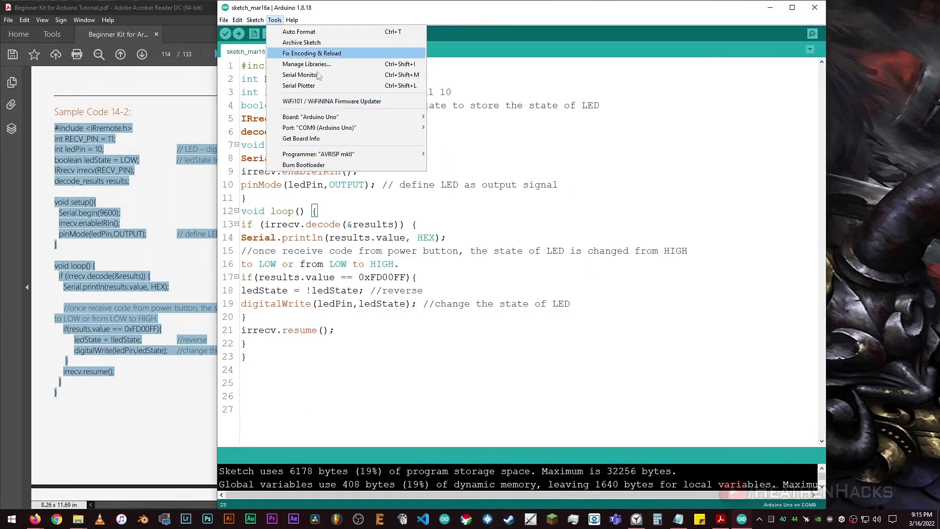
click(224, 33)
text(//)
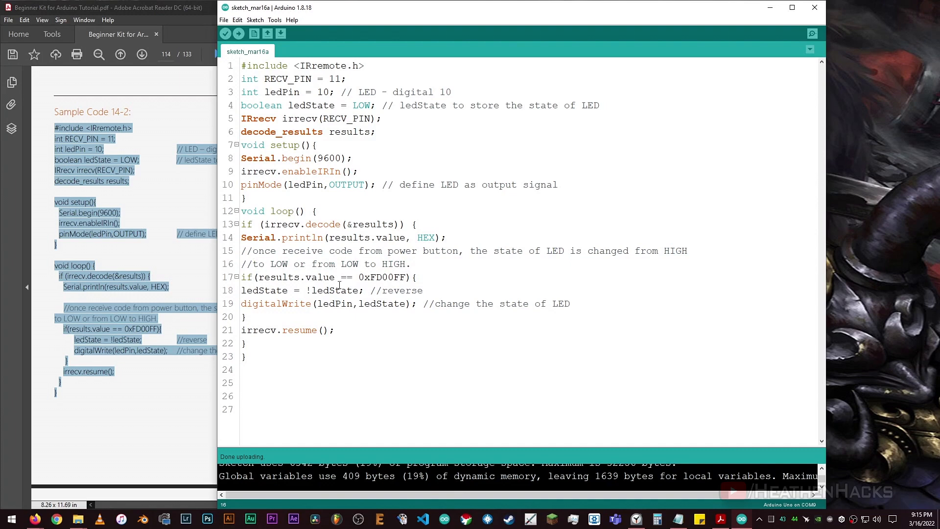
double_click(361, 277)
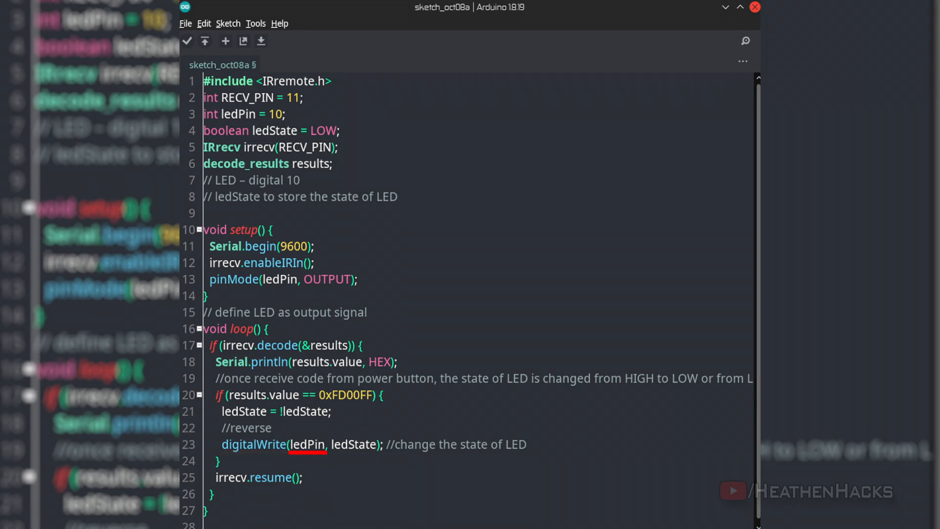
click(351, 444)
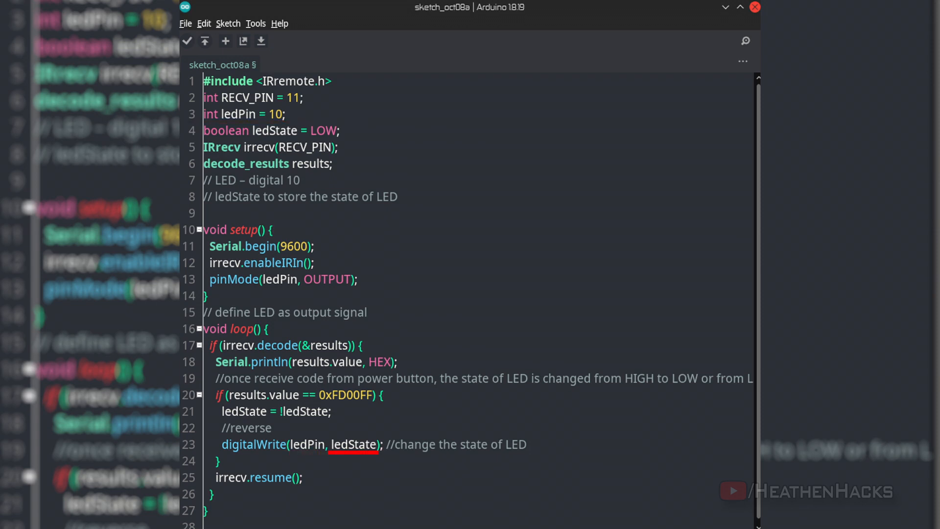